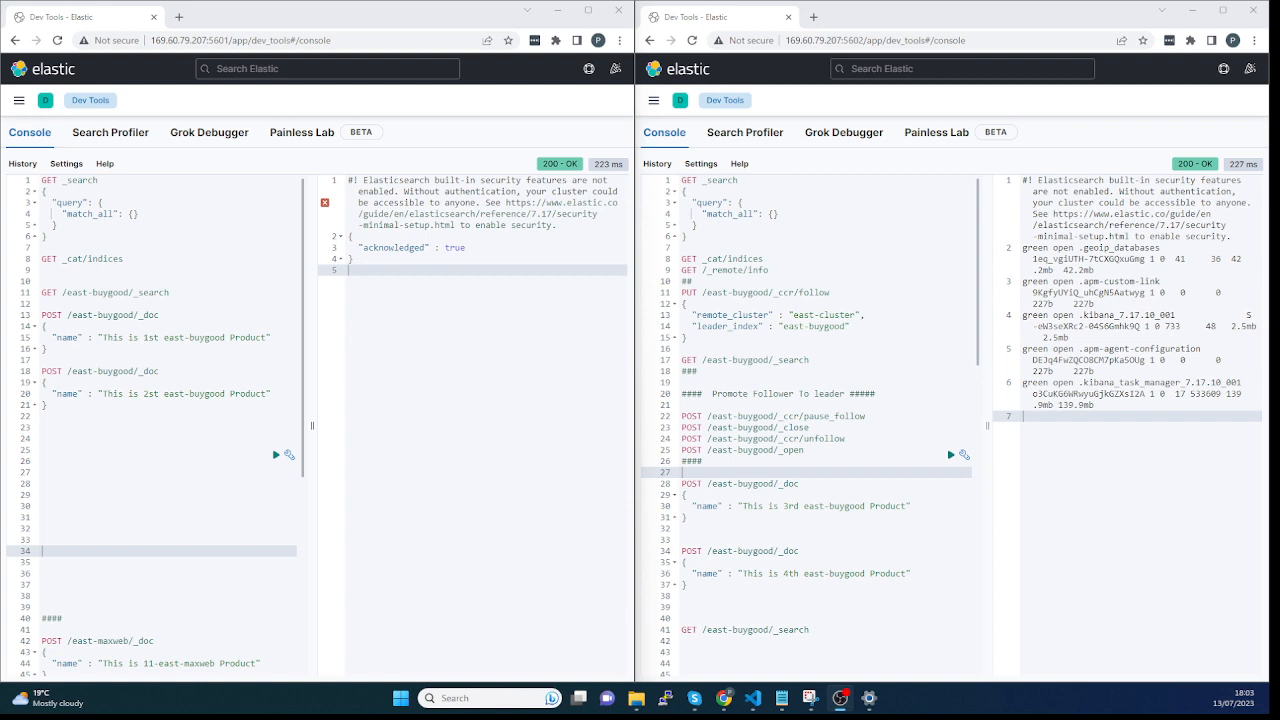
Step: Run GET _cat/indices in both the leader and follower consoles to list their indices
click(89, 258)
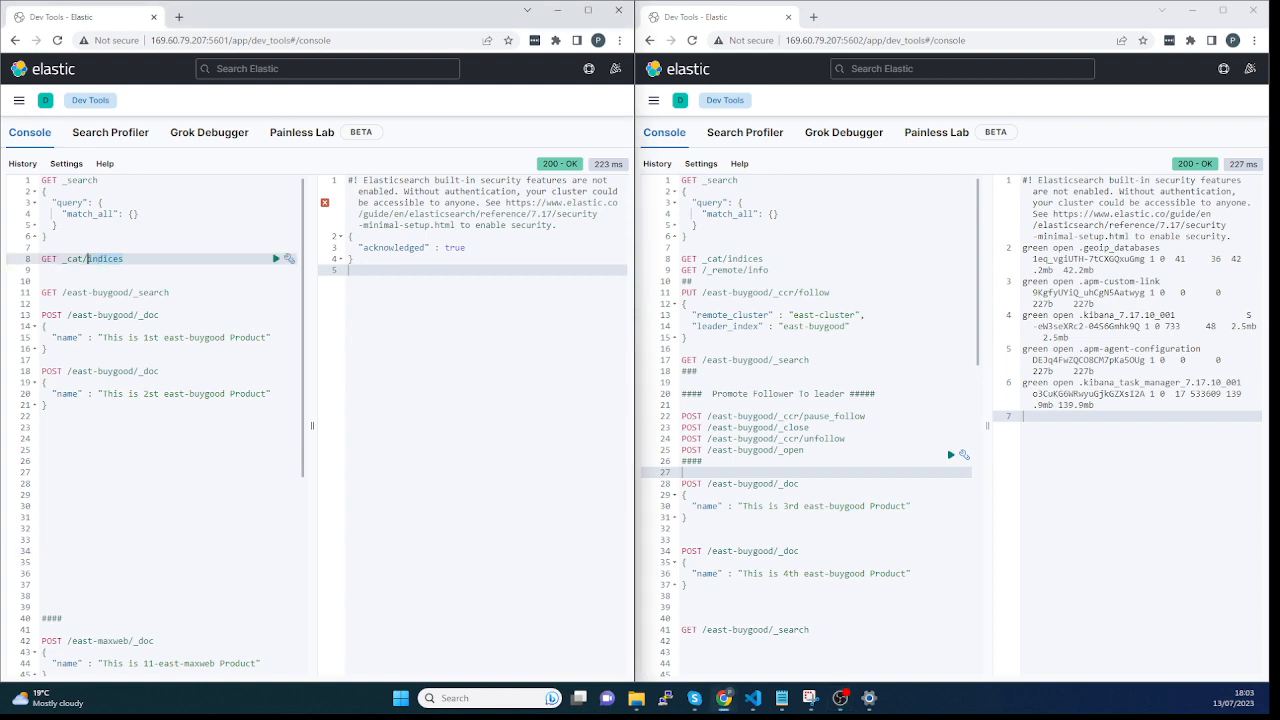
click(276, 258)
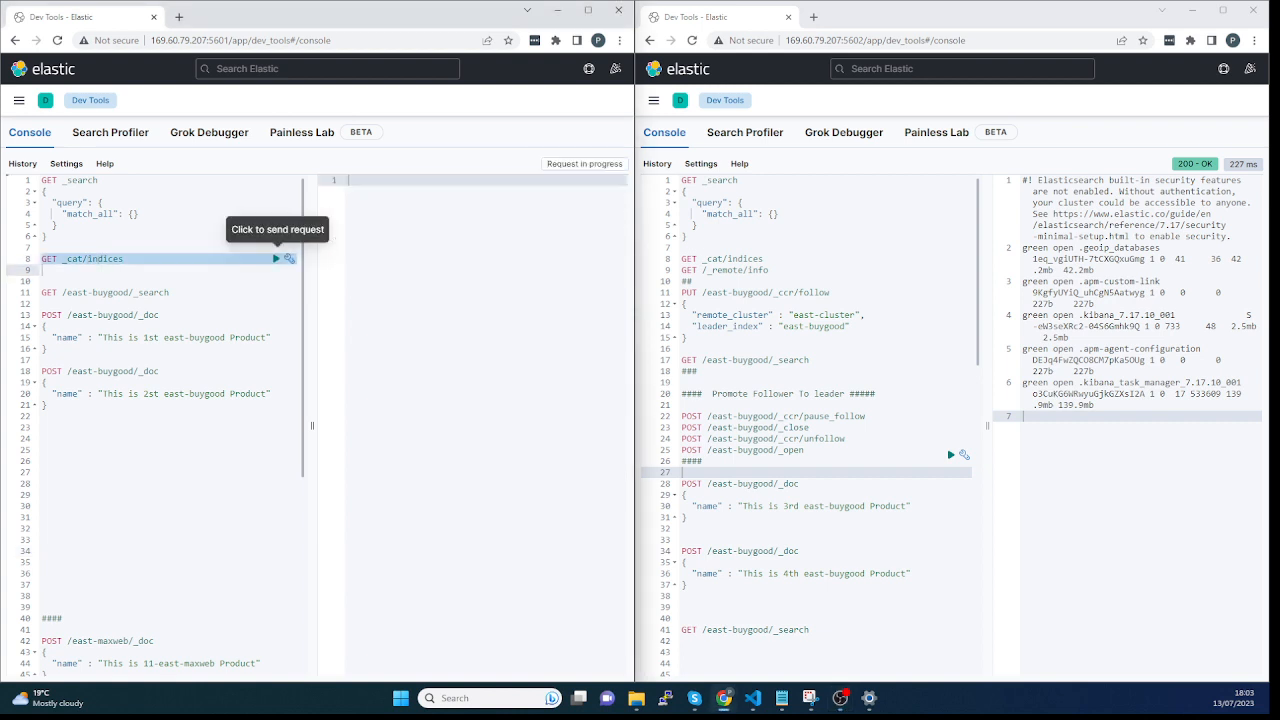
click(277, 258)
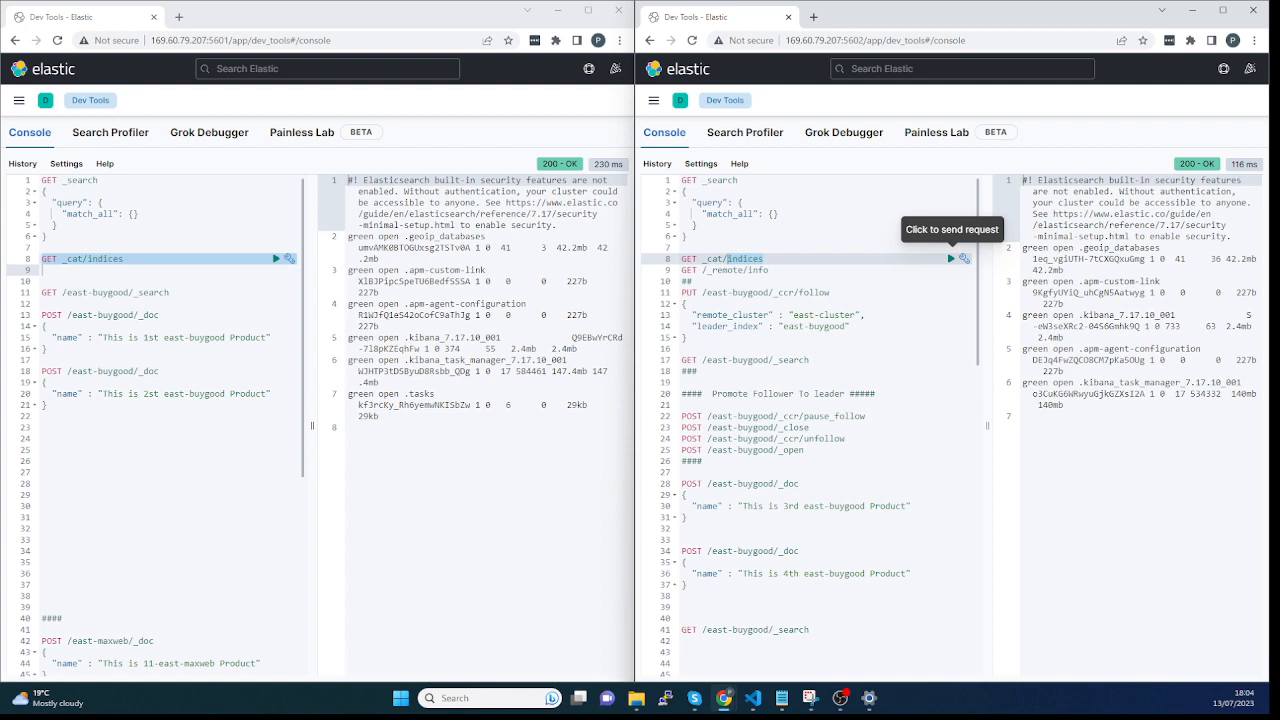
Step: Check in Stack Management → Remote Clusters that the follower's east-cluster connection is connected
click(653, 100)
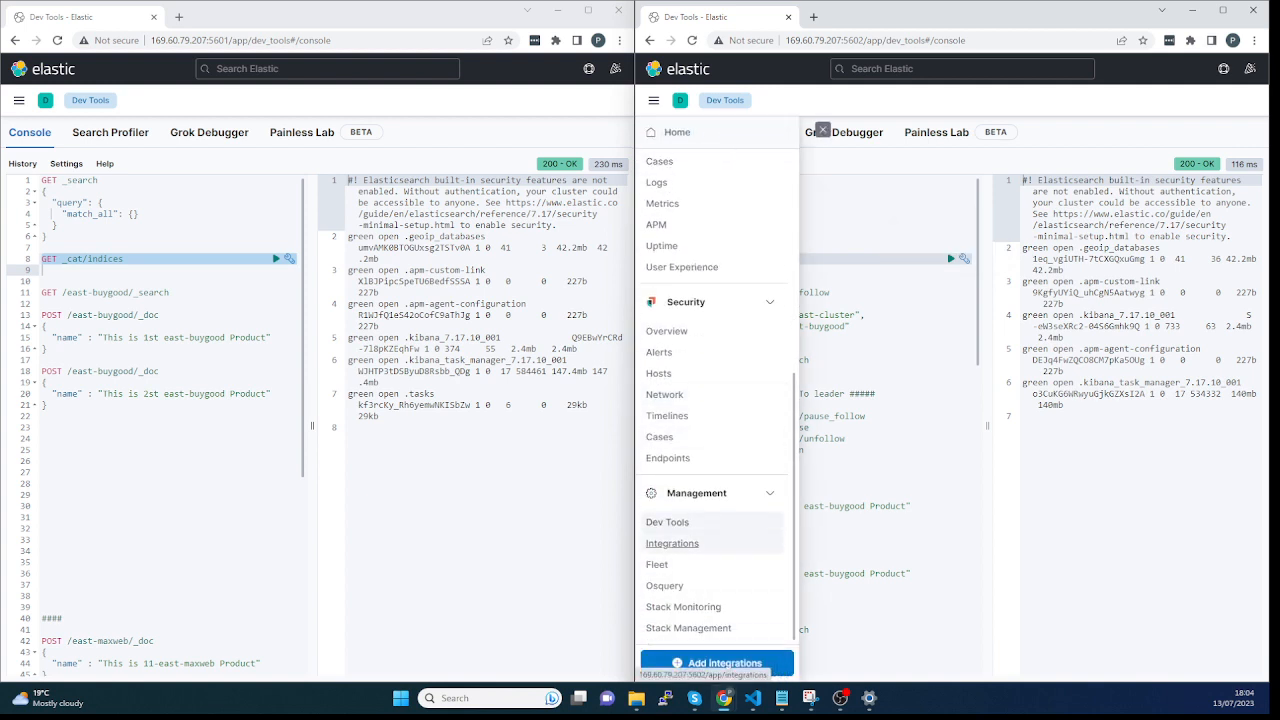
mouse_move(688, 628)
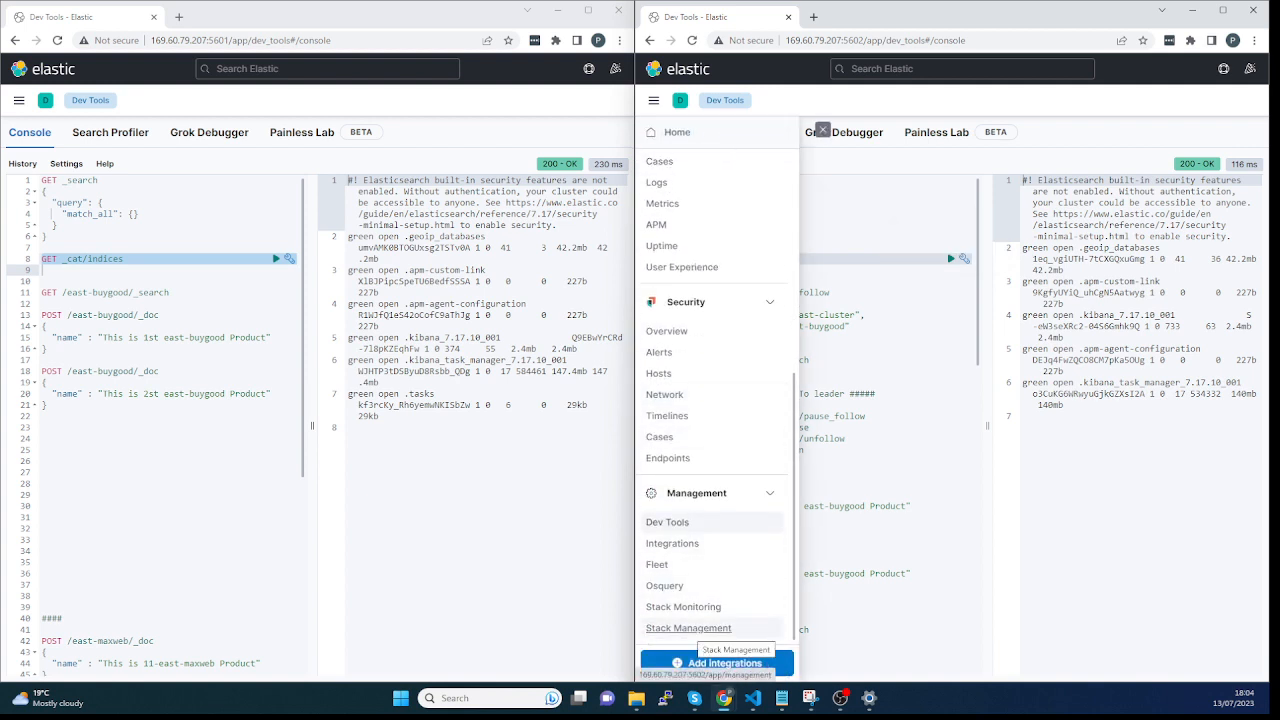
click(688, 628)
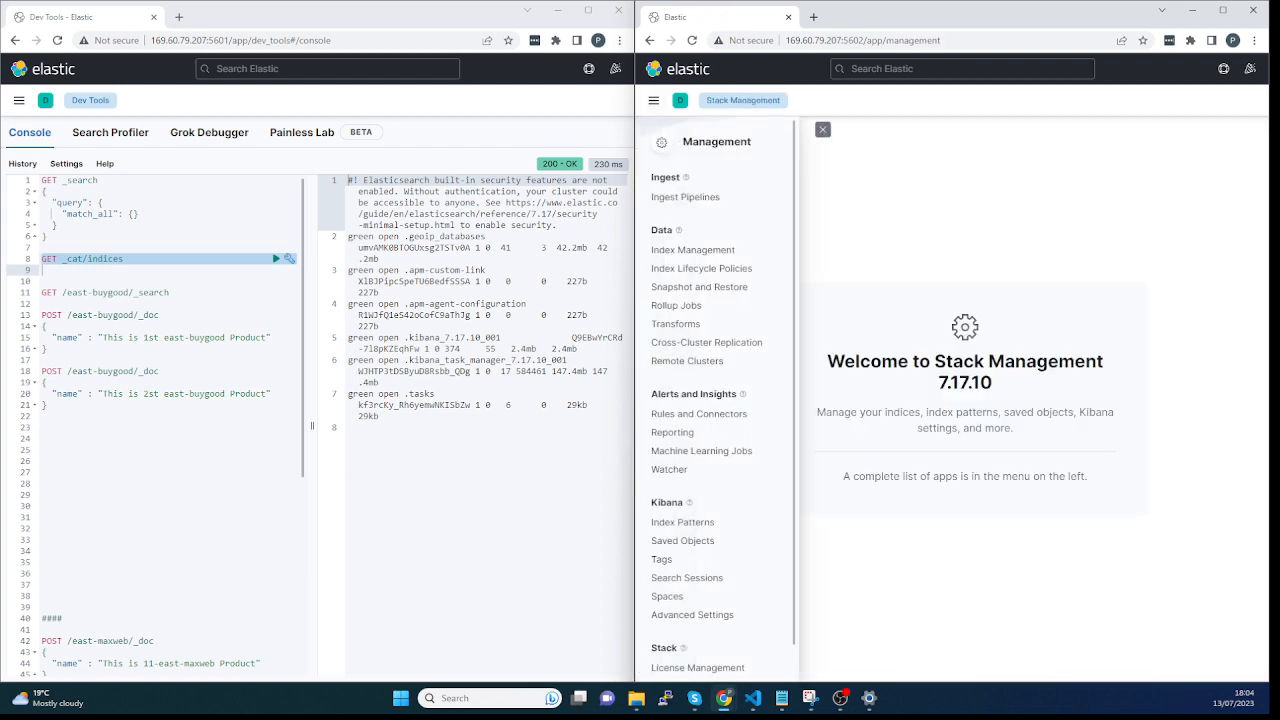
click(687, 360)
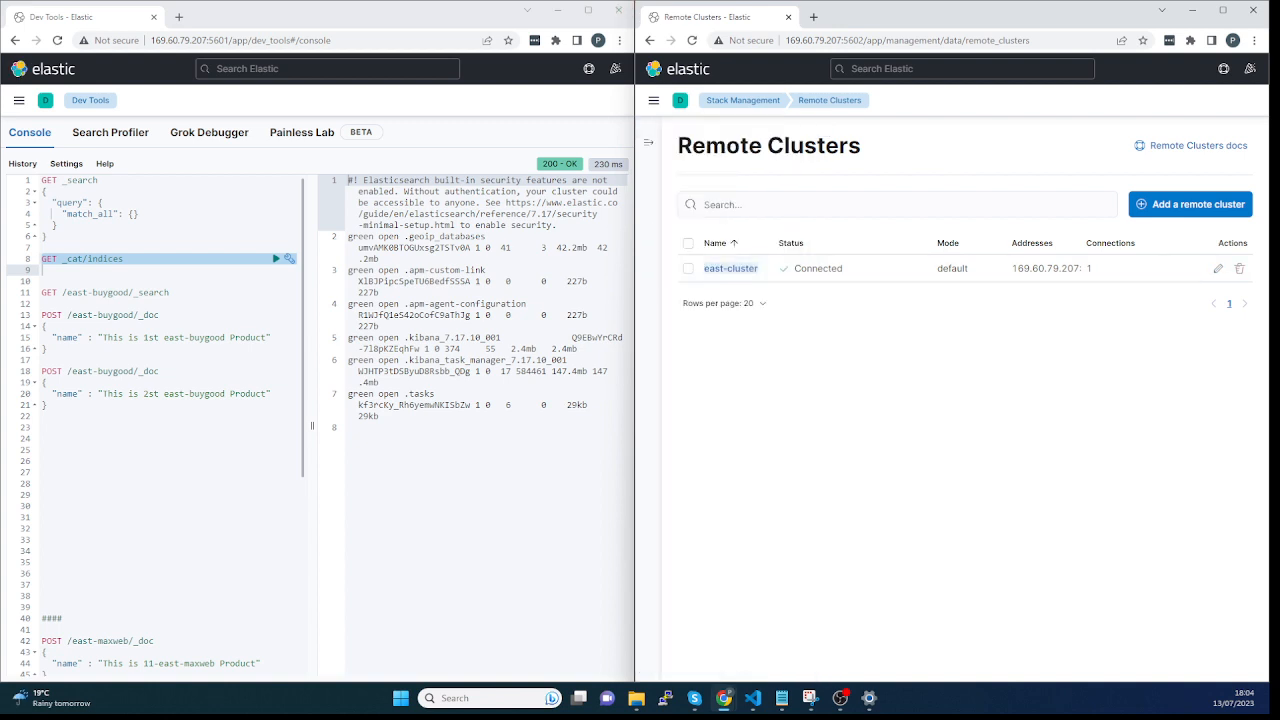
click(653, 100)
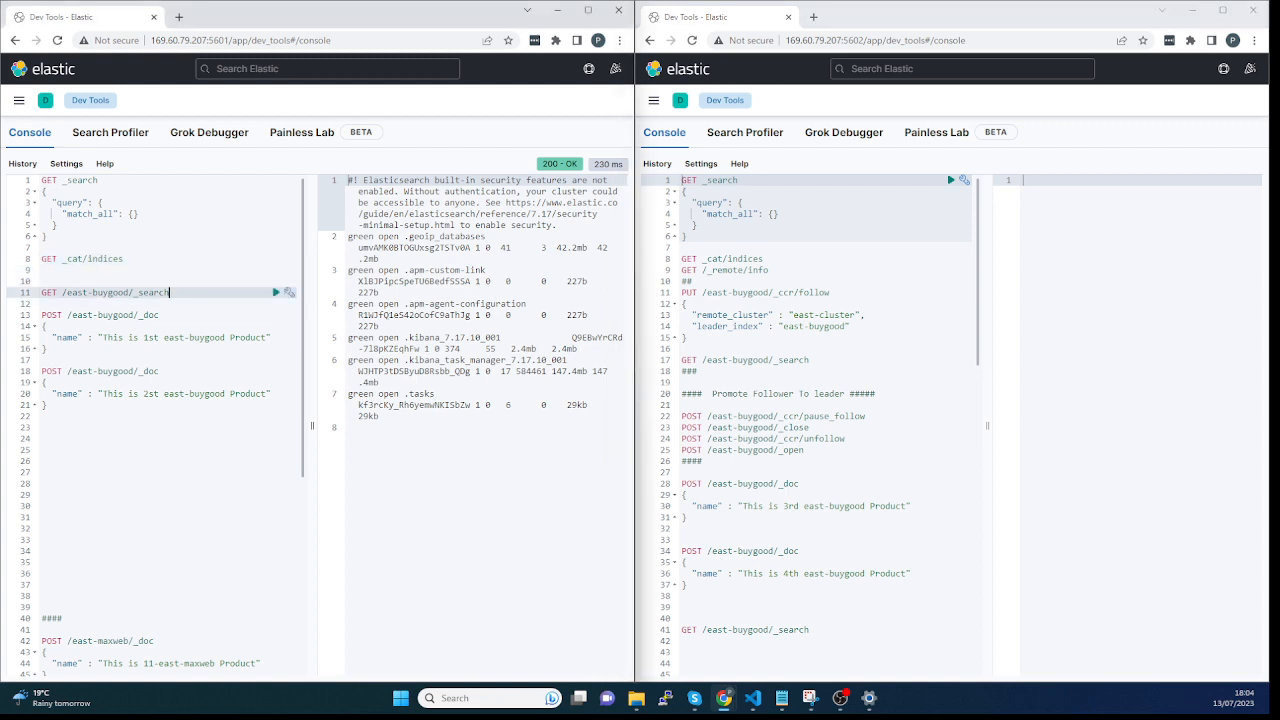
mouse_move(277, 292)
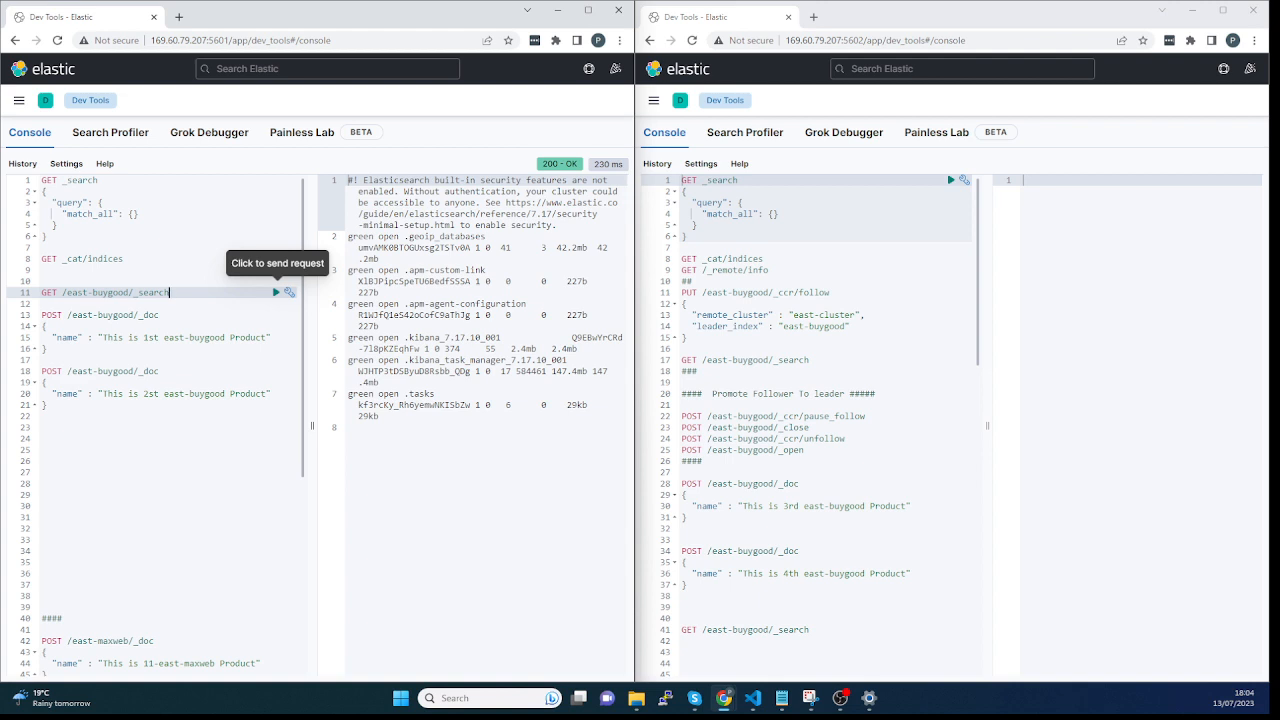
Step: Search east-buygood on the leader, POST the 1st product document, and rerun the search
click(276, 292)
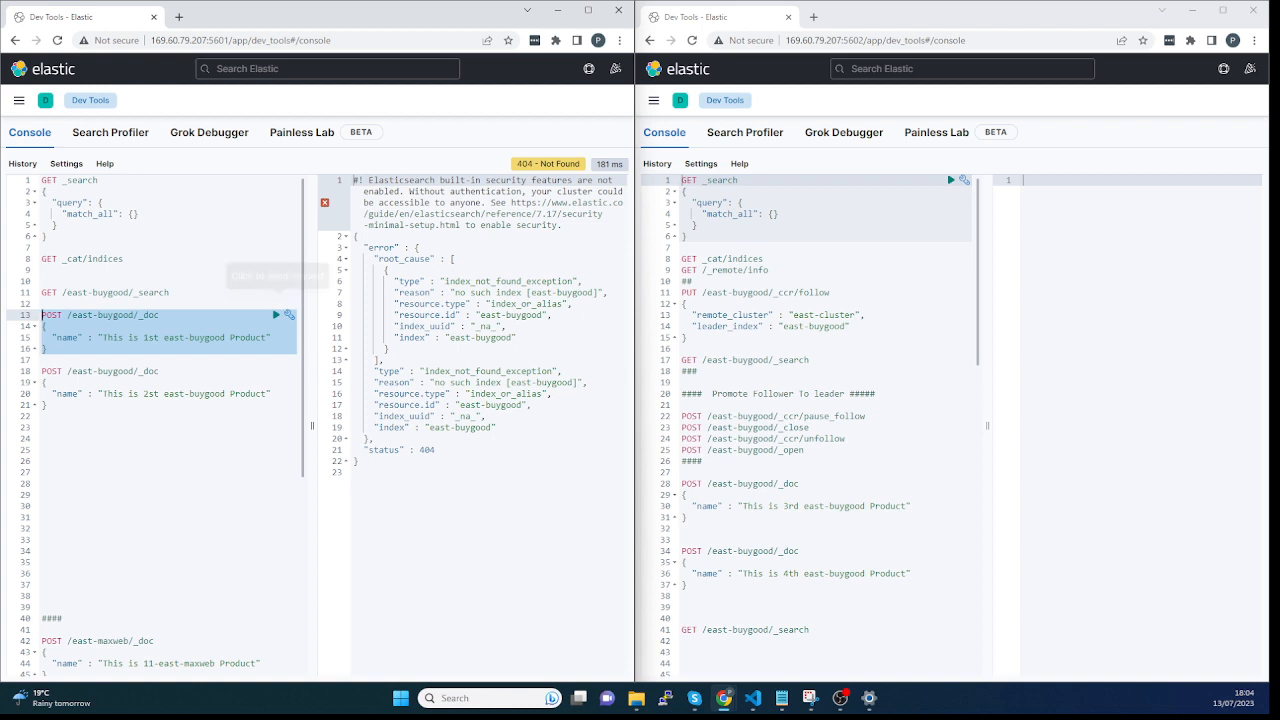
click(276, 314)
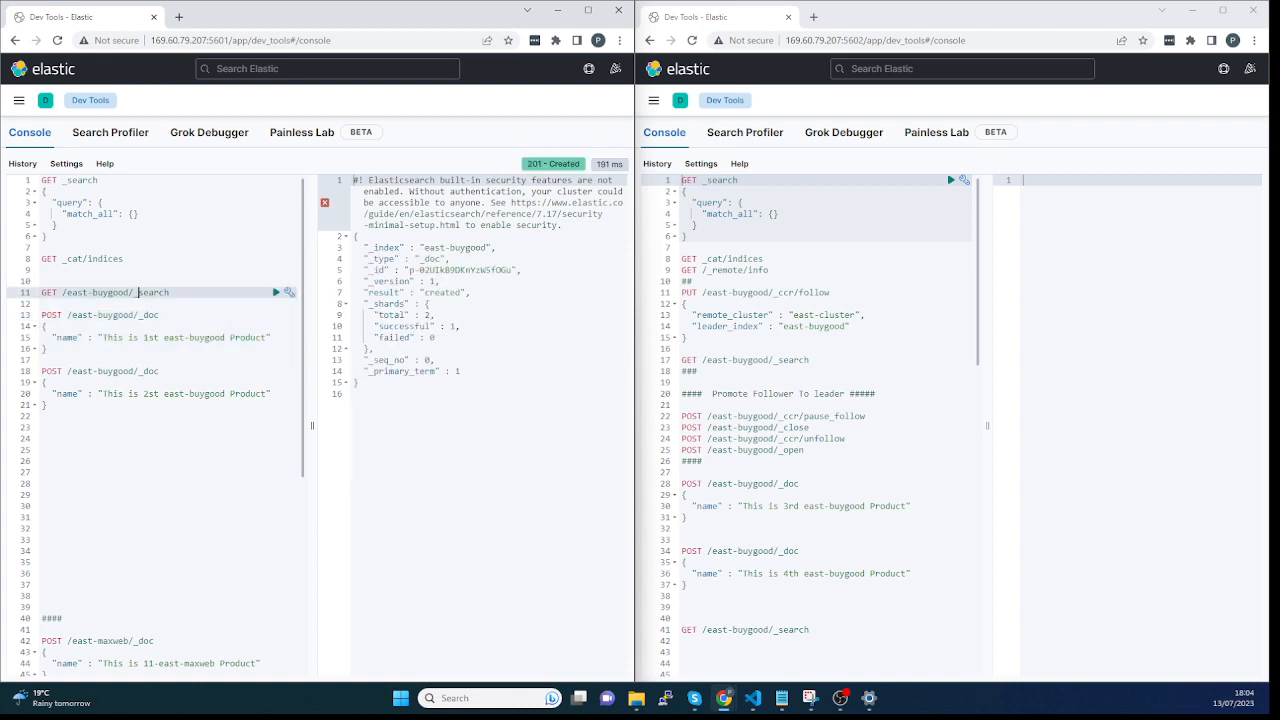
click(276, 292)
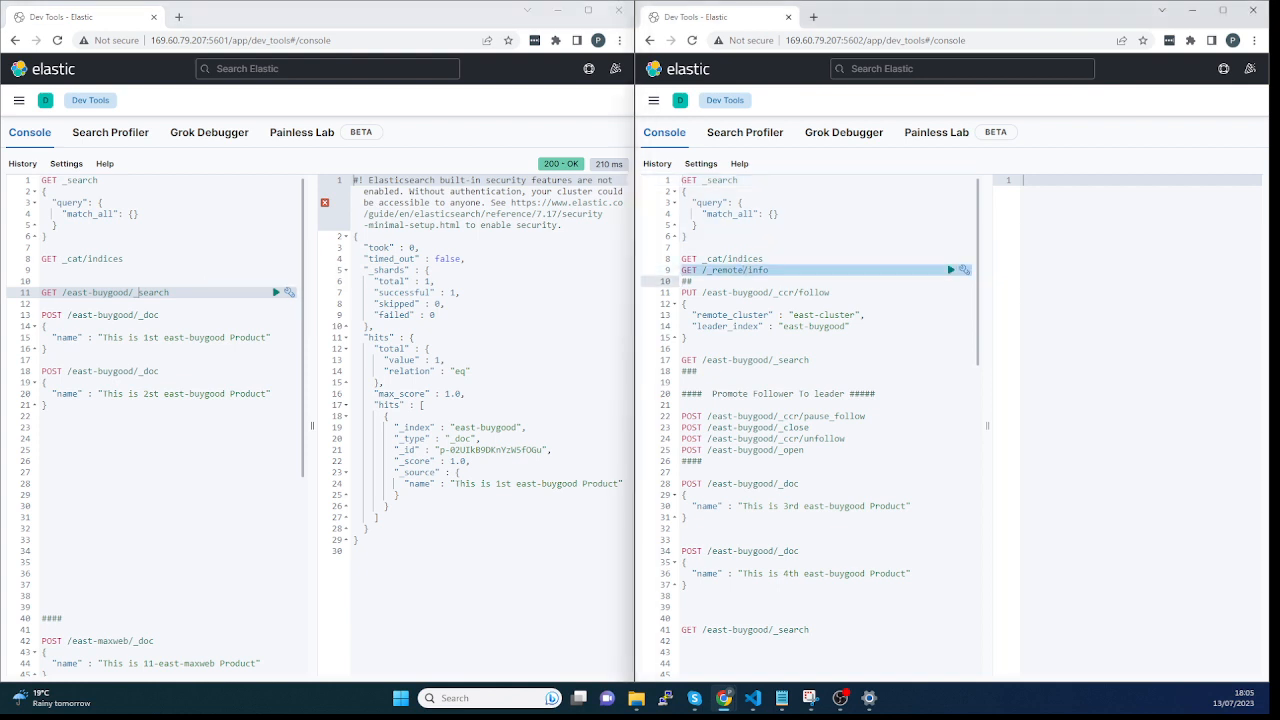
Step: Check remote info, PUT east-buygood/_ccr/follow on the follower, and search its replicated index
click(951, 270)
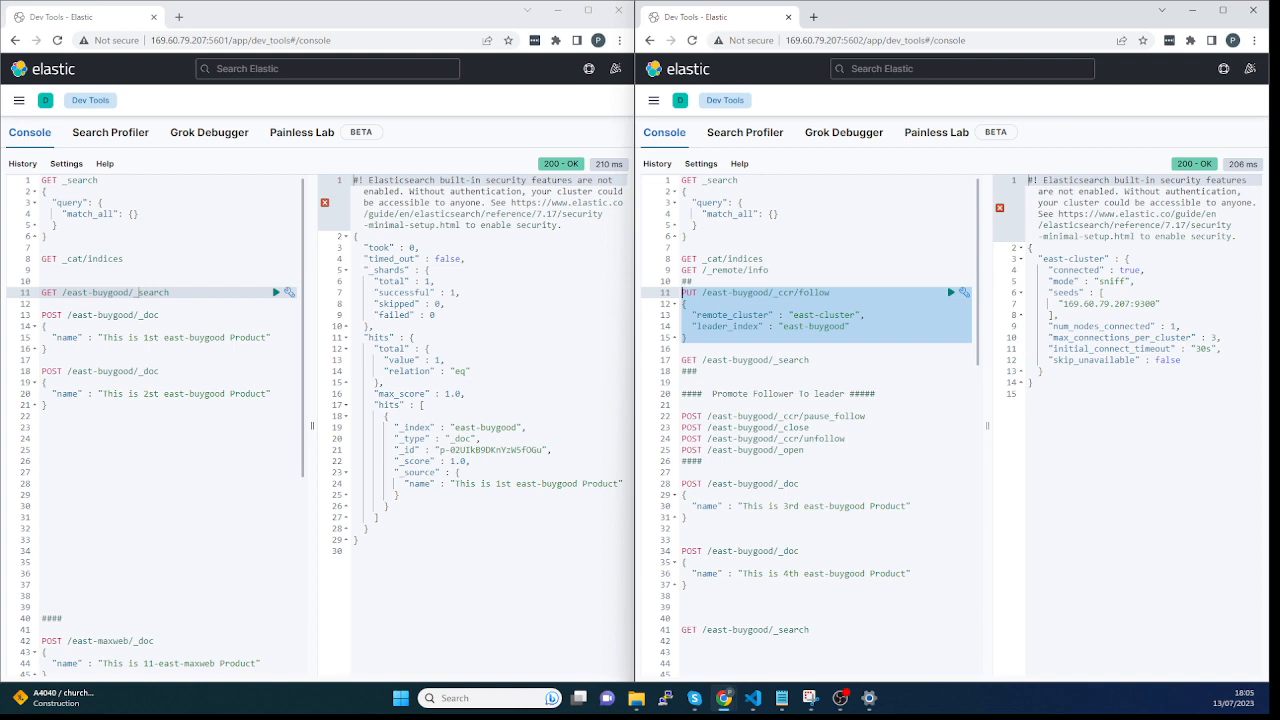
mouse_move(951, 292)
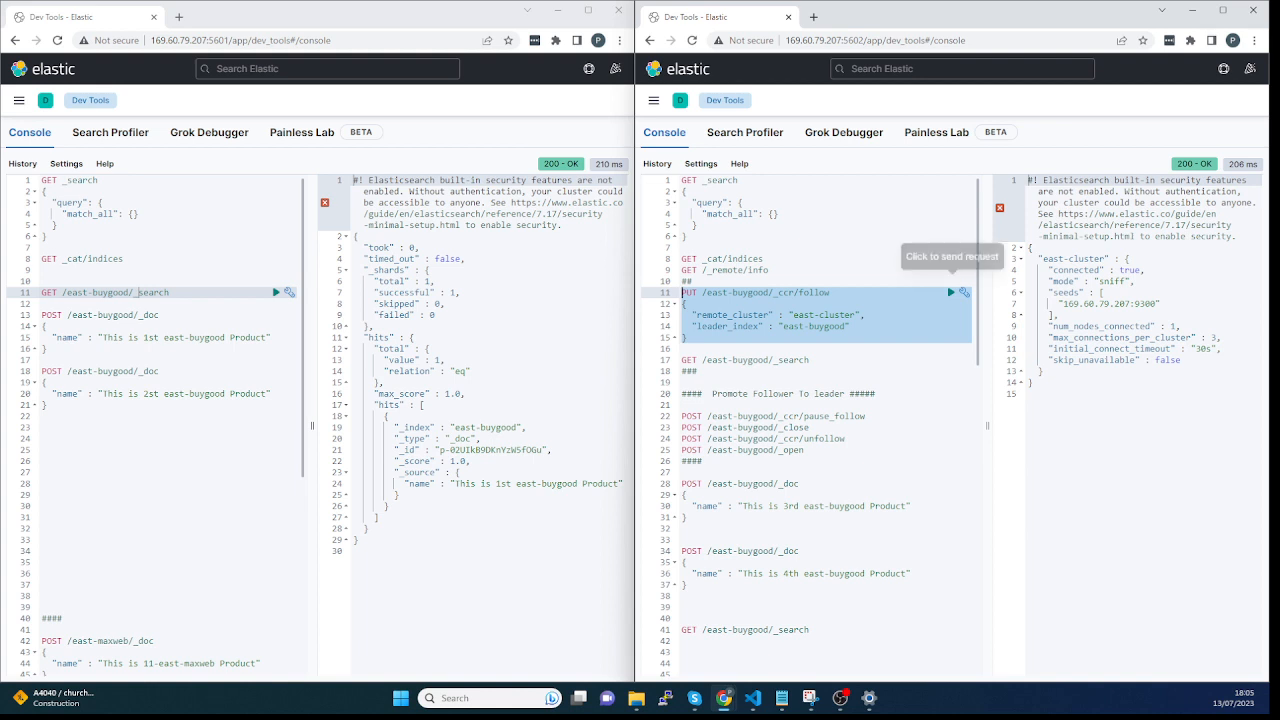
click(950, 292)
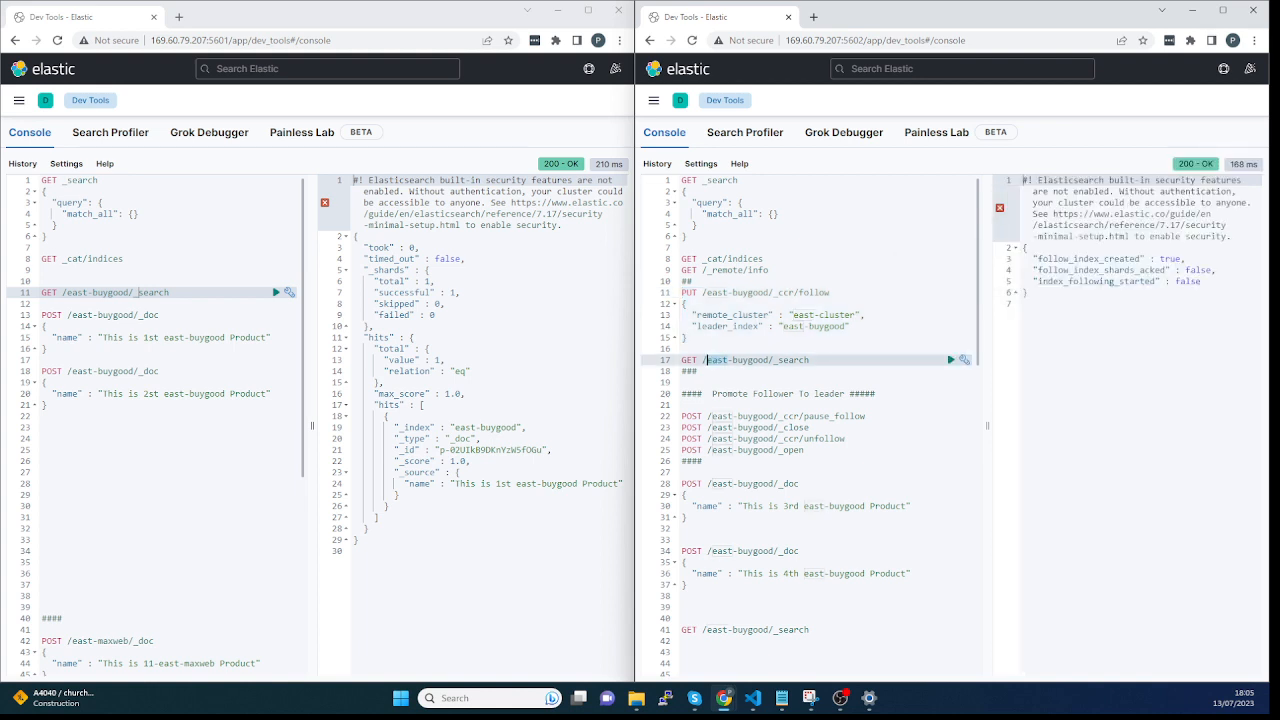
click(951, 359)
text(s)
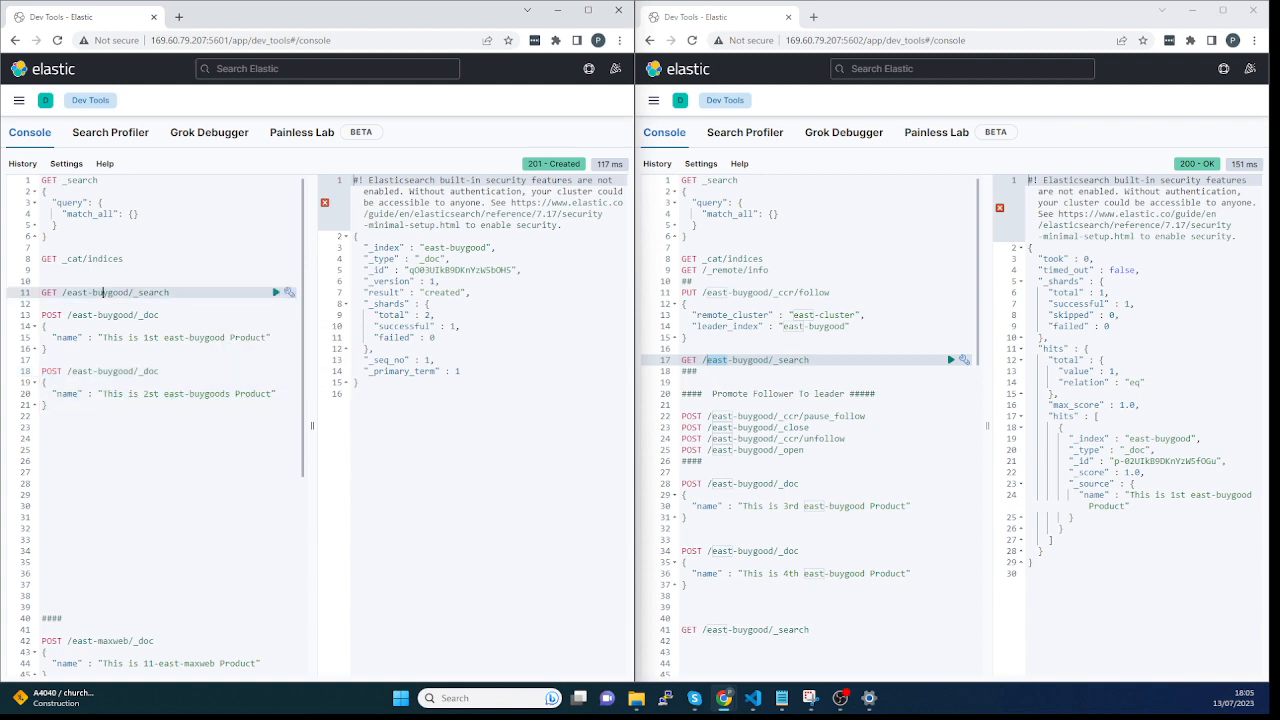
Step: Run GET /east-buygood/_search on the leader to see both product documents
click(277, 292)
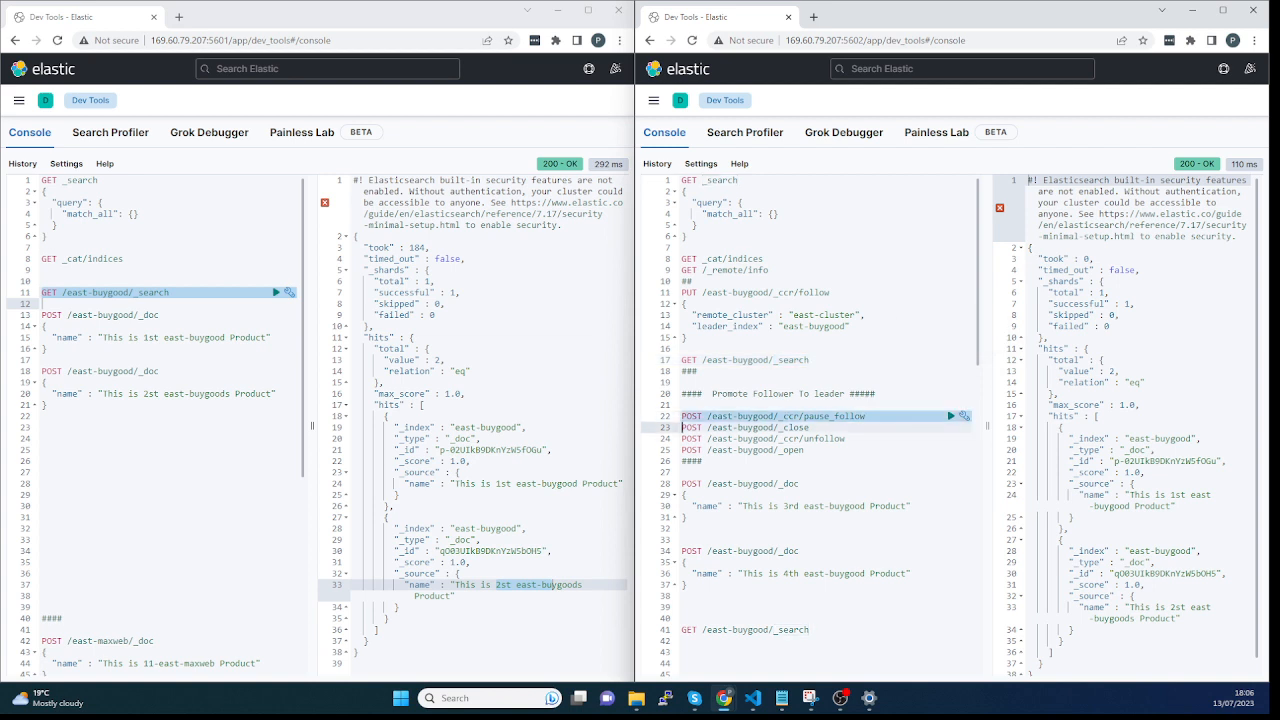
Step: Send pause_follow, _close, _ccr/unfollow and _open for the follower's east-buygood index
click(951, 415)
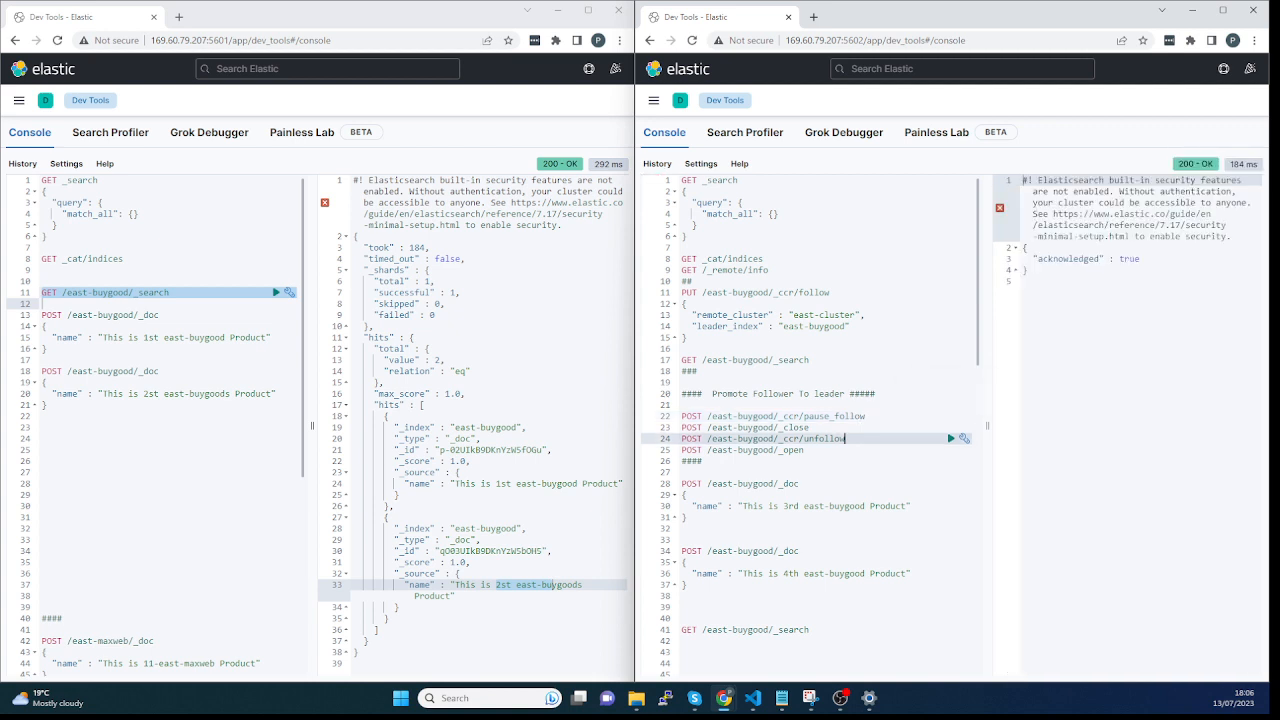
click(951, 427)
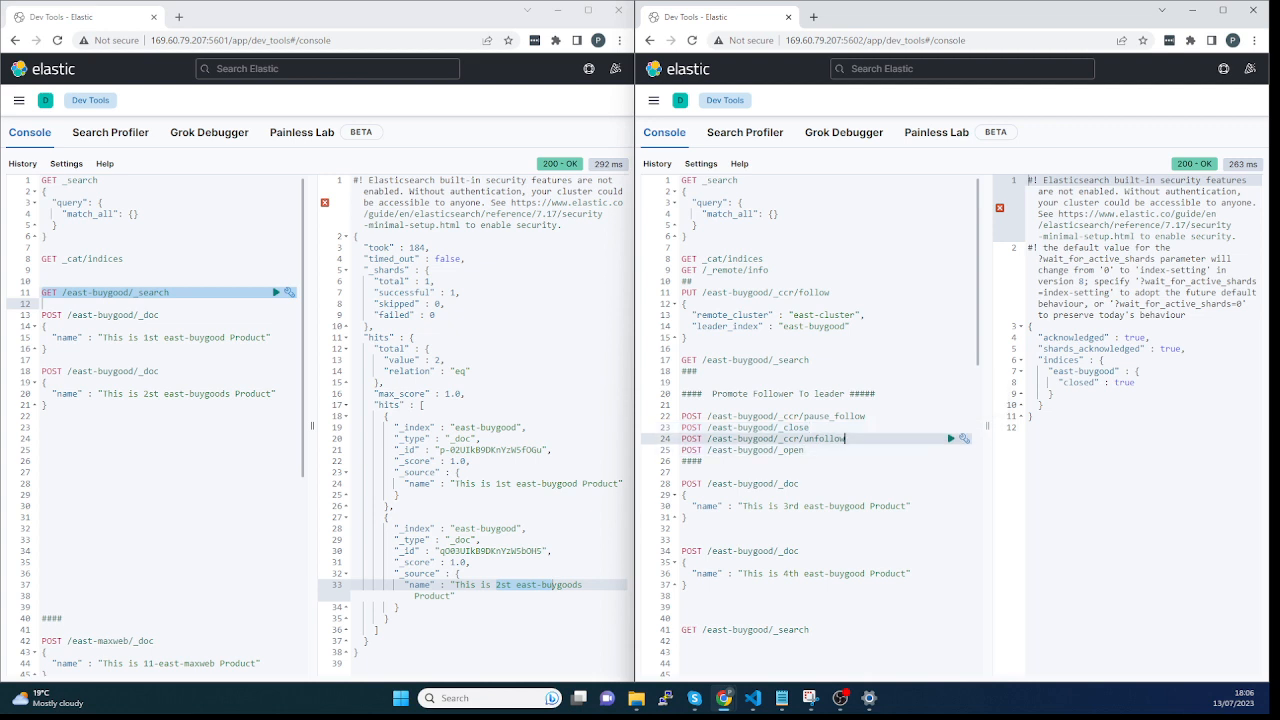
click(950, 438)
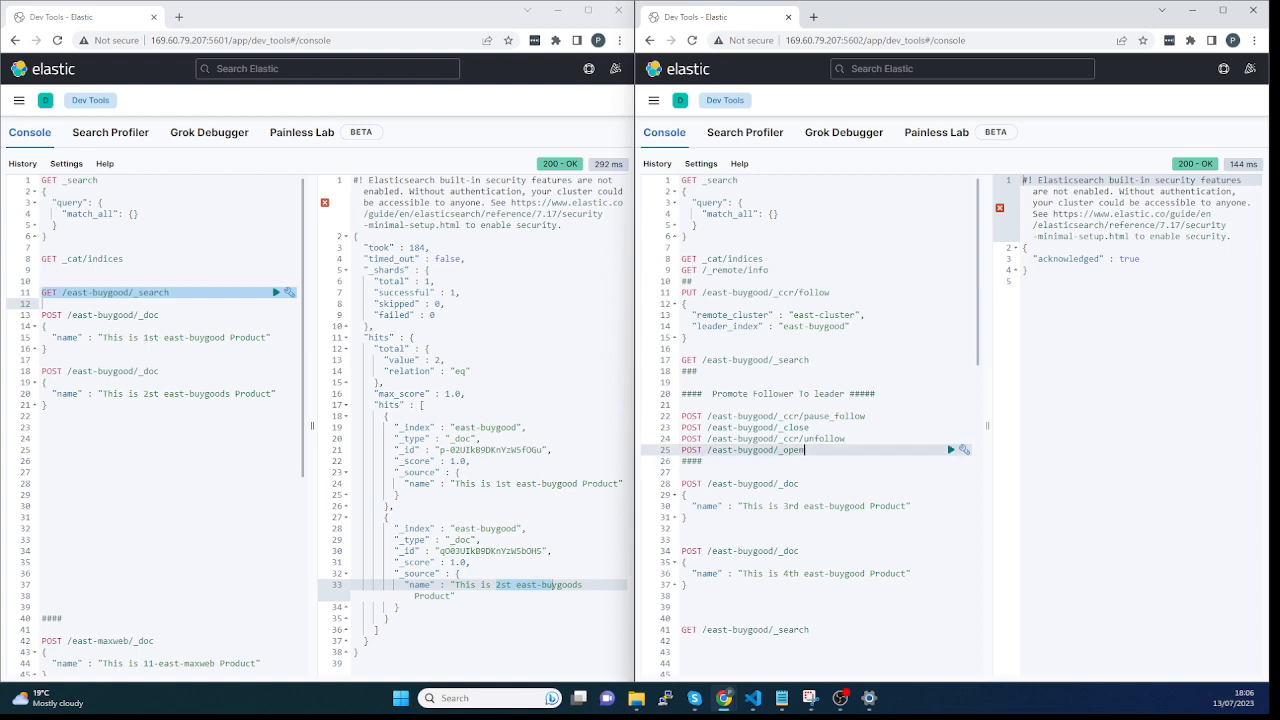
click(951, 449)
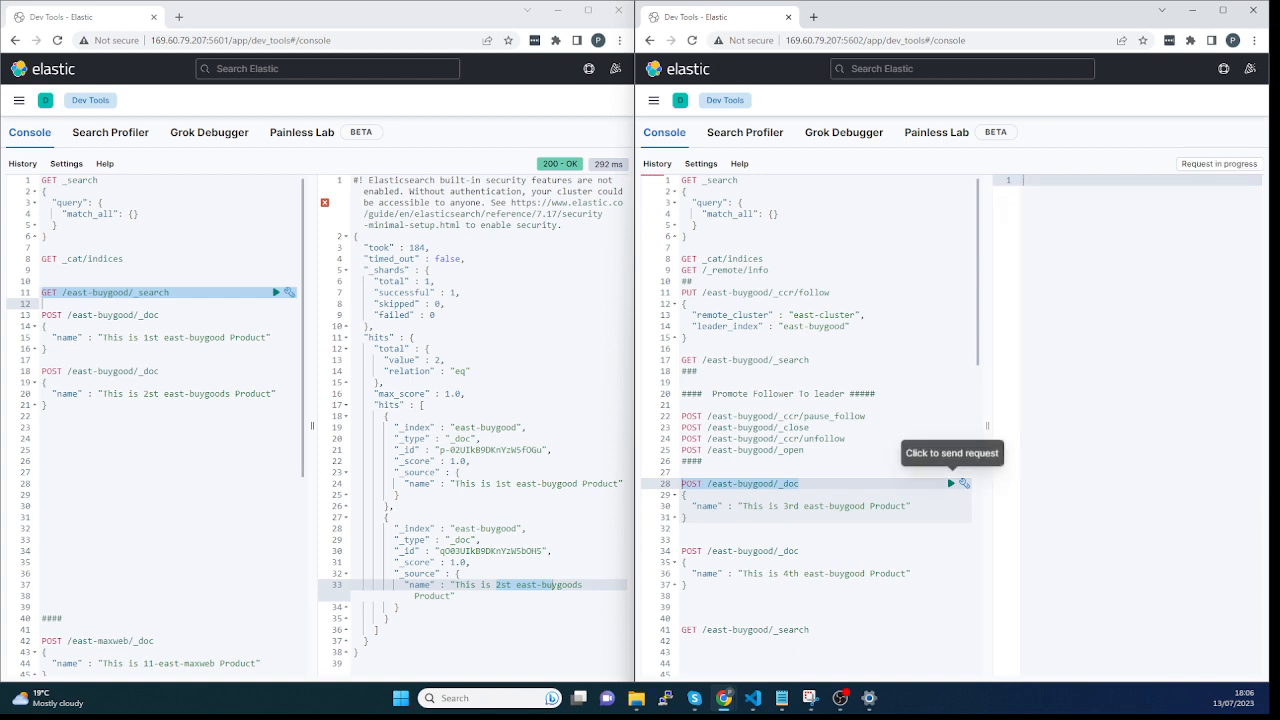
Step: Add the 3rd product document to the follower's east-buygood and search the index
click(953, 483)
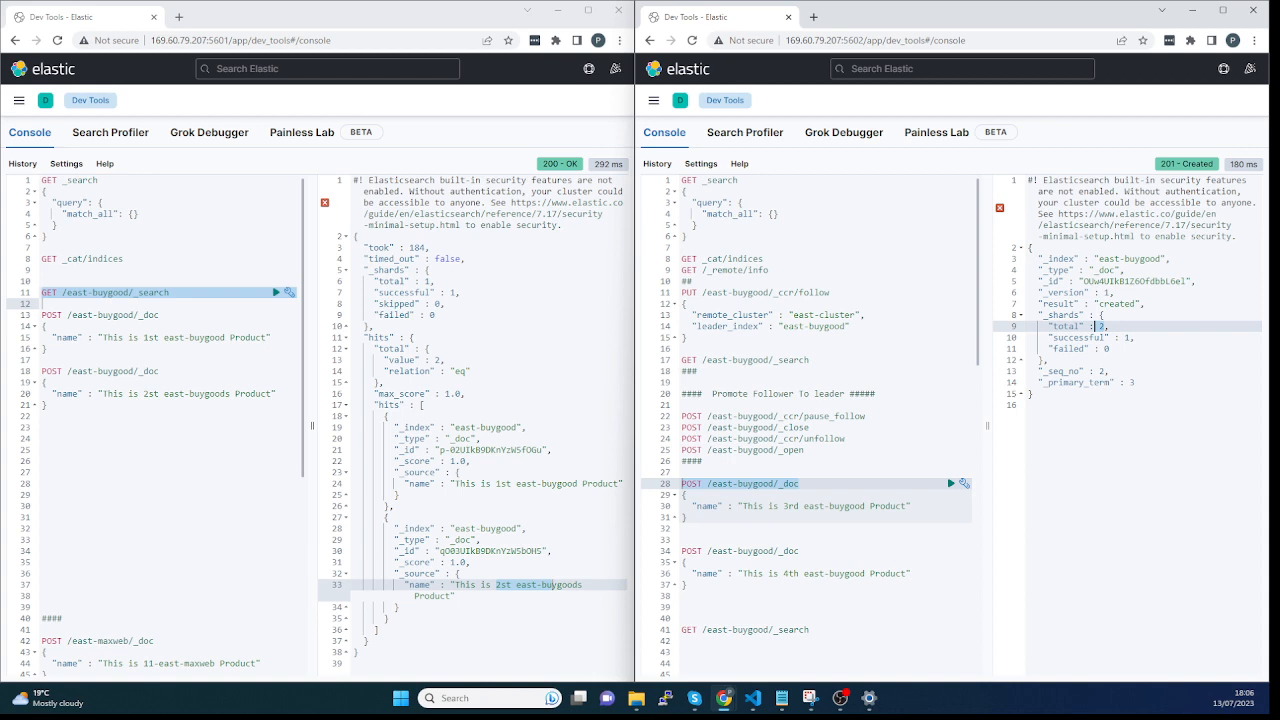
click(951, 359)
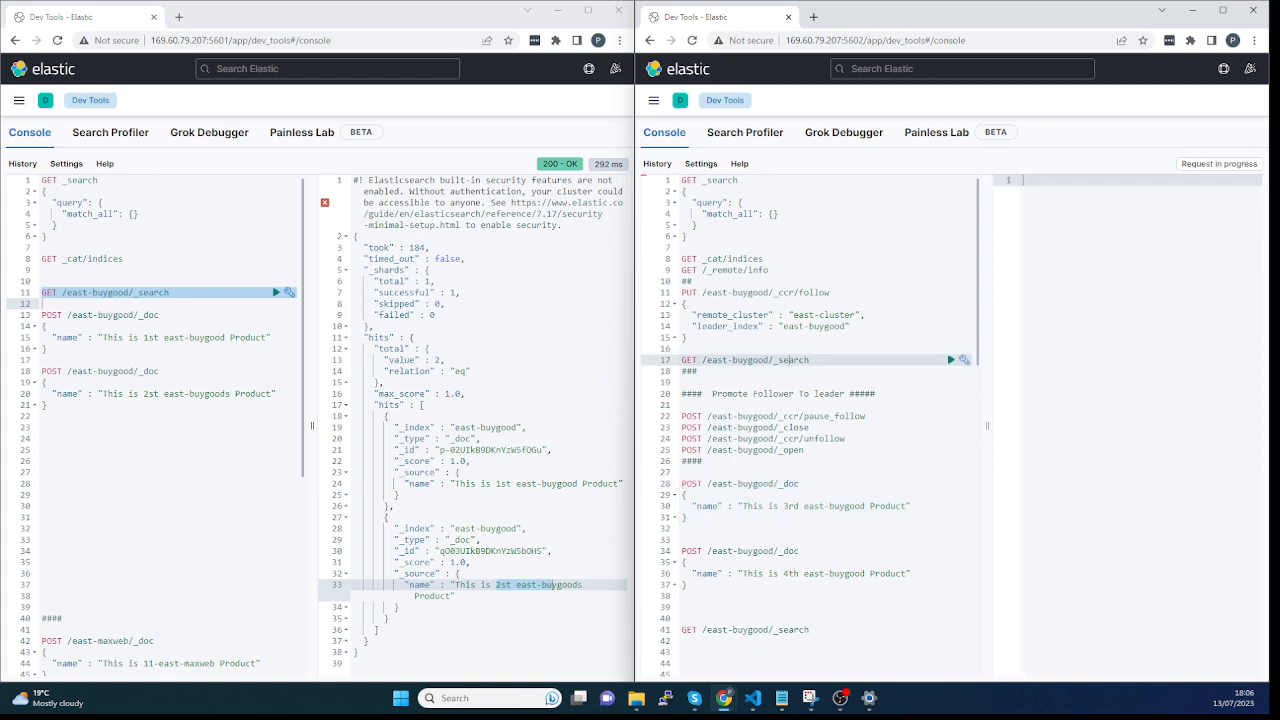
click(951, 359)
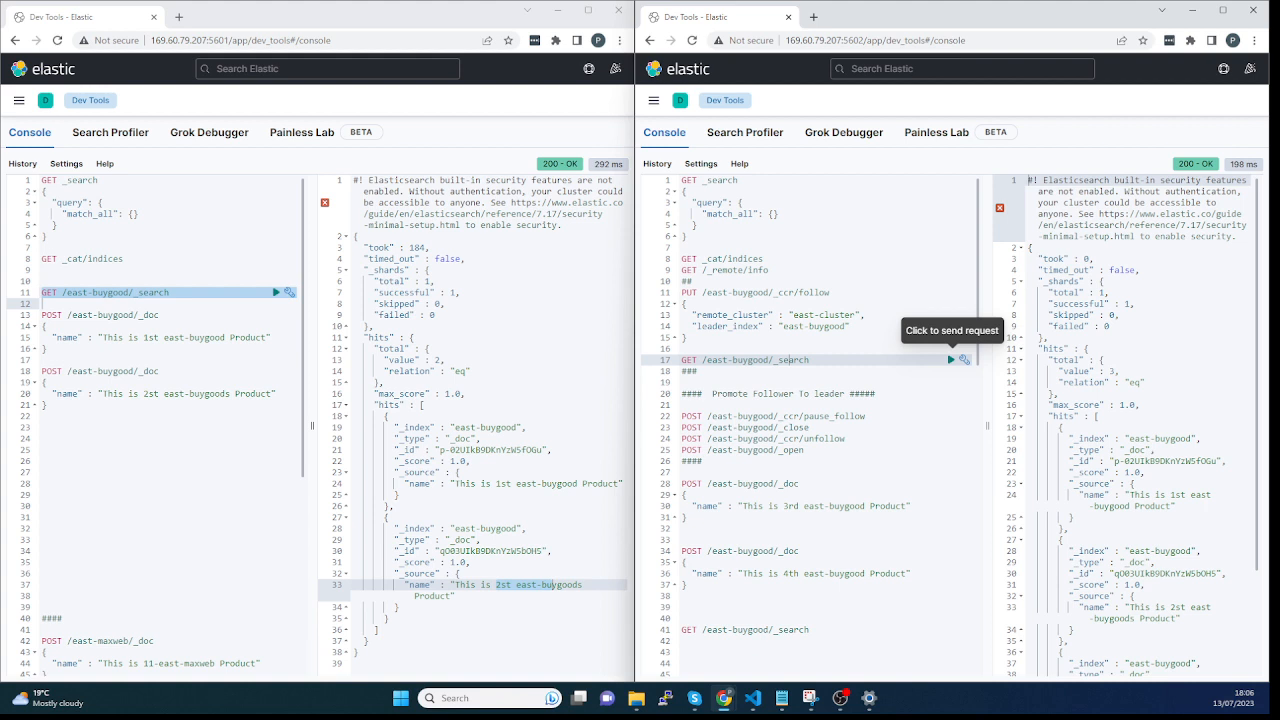
scroll(down, 3)
text(s)
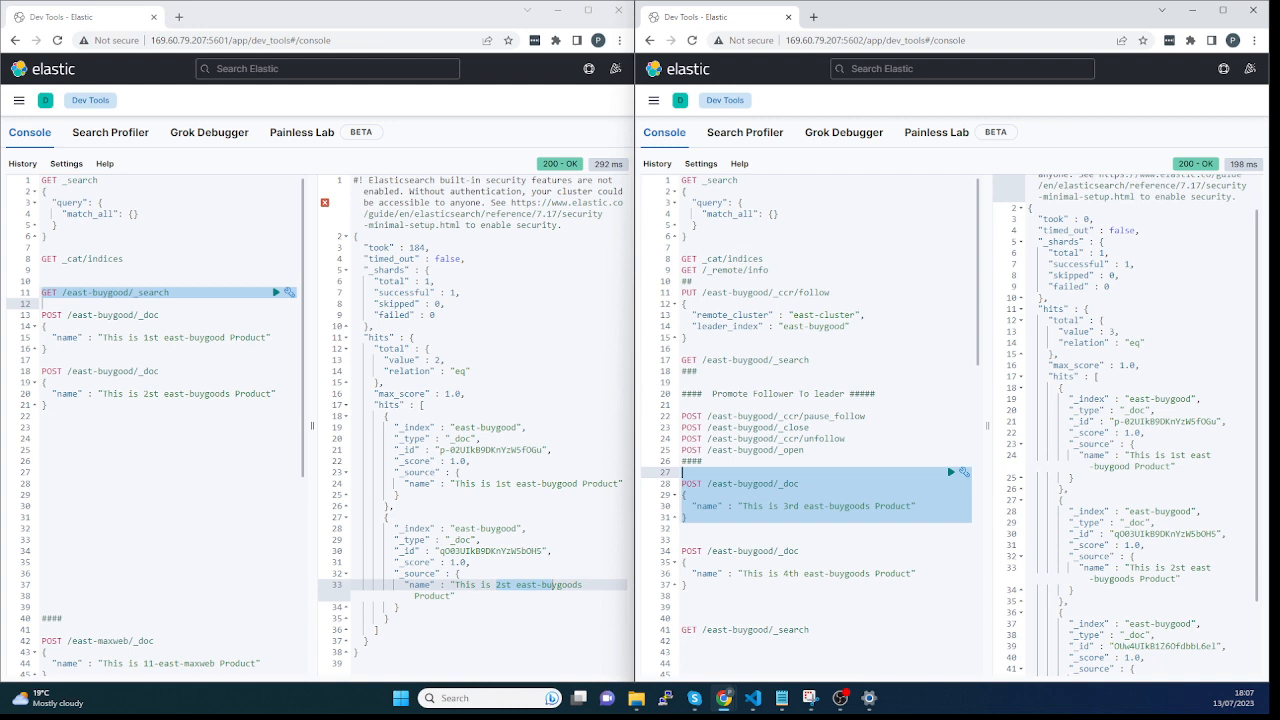
Step: Resend the edited 3rd product document and add the 4th product document
click(951, 471)
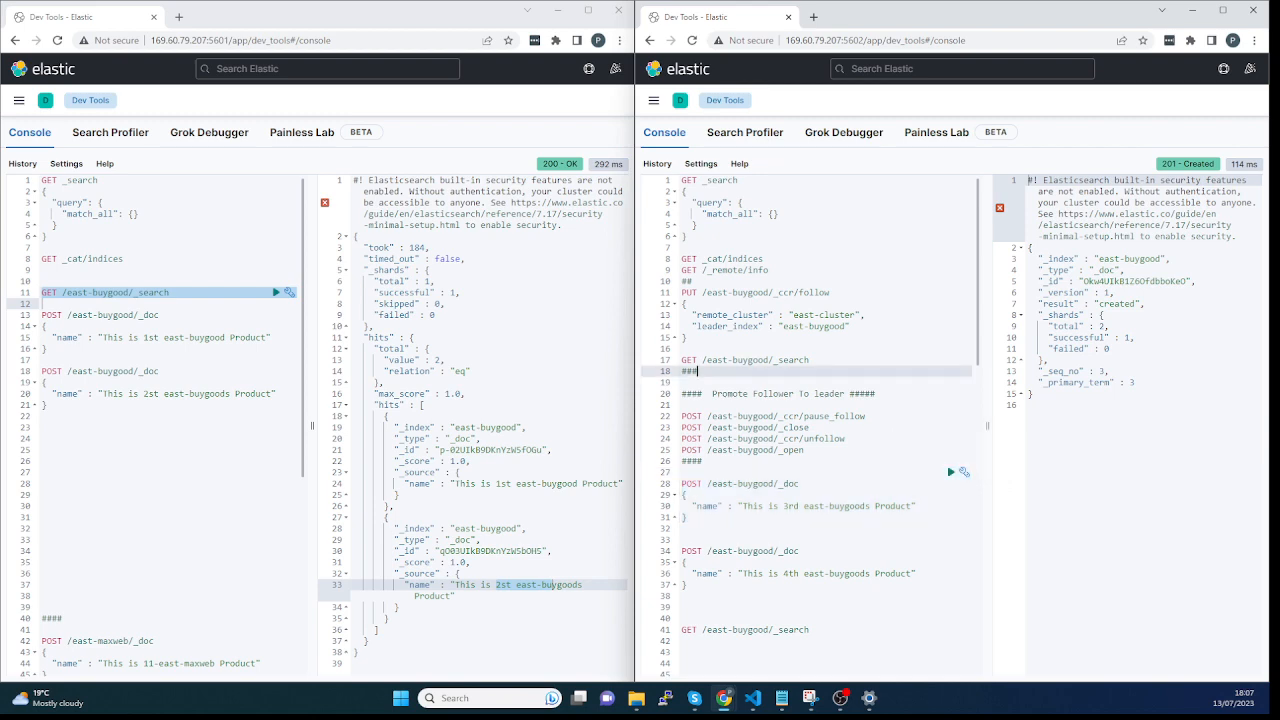
click(951, 359)
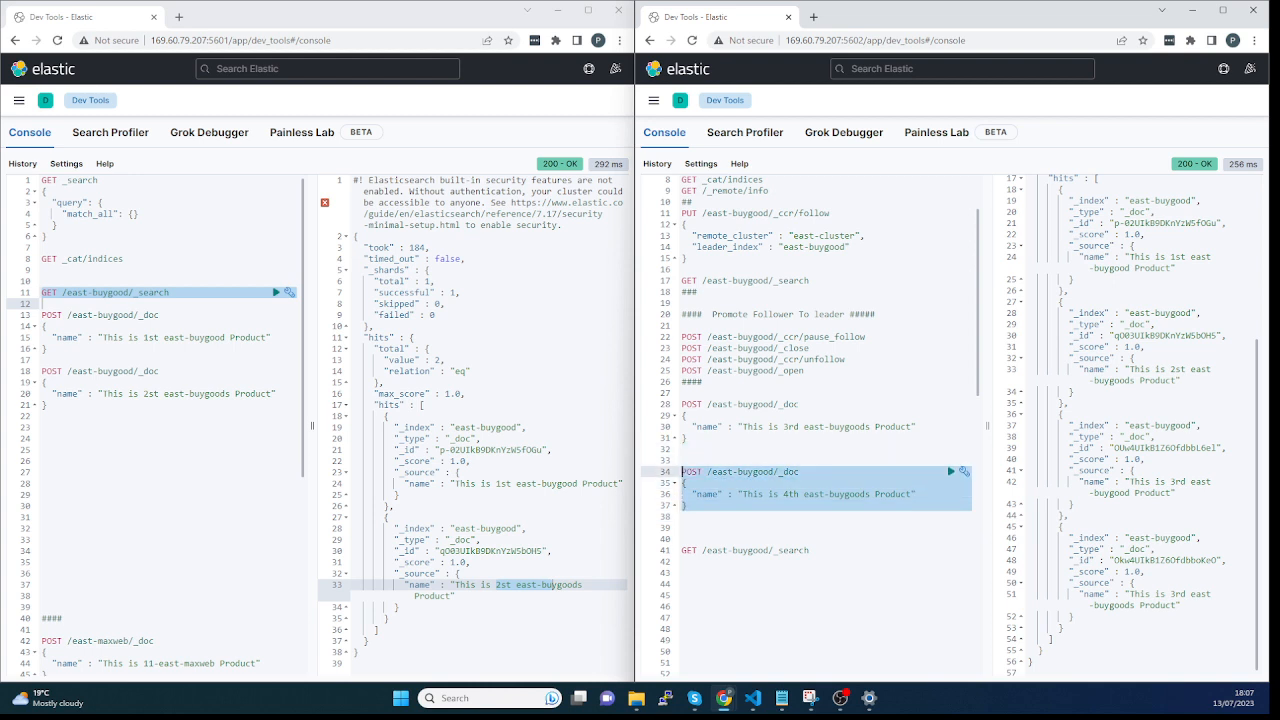
click(952, 471)
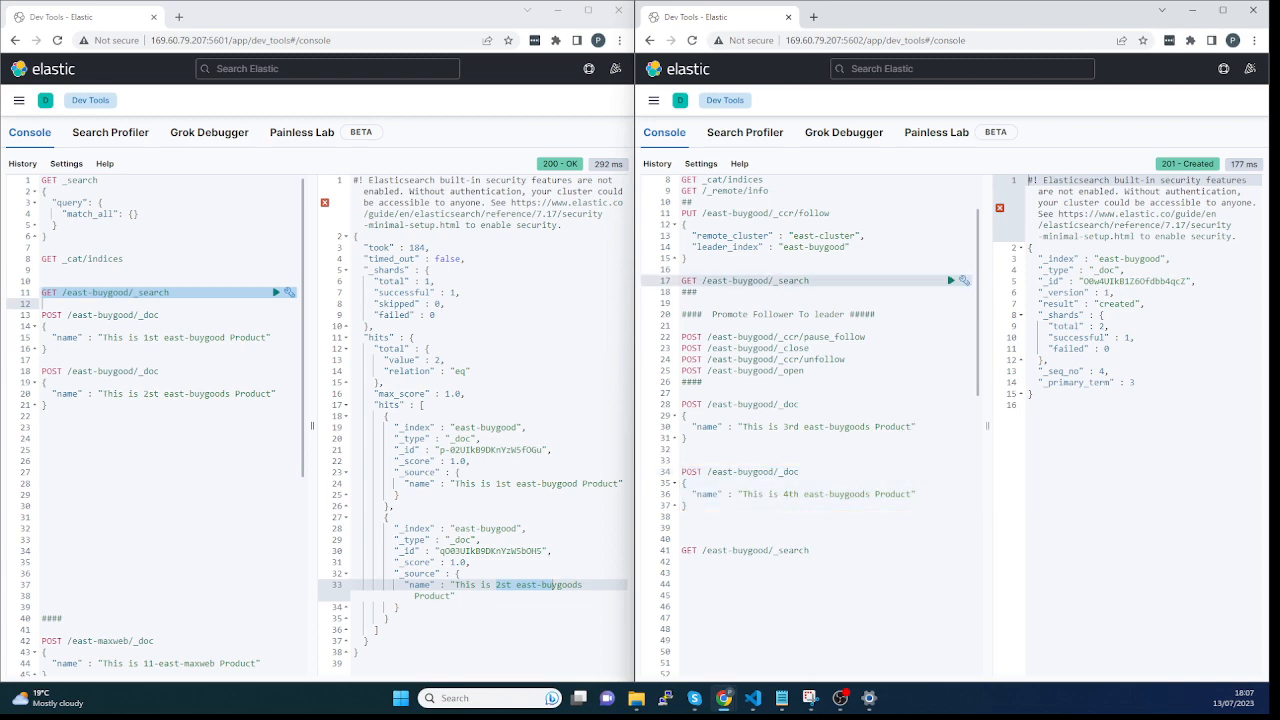
click(951, 280)
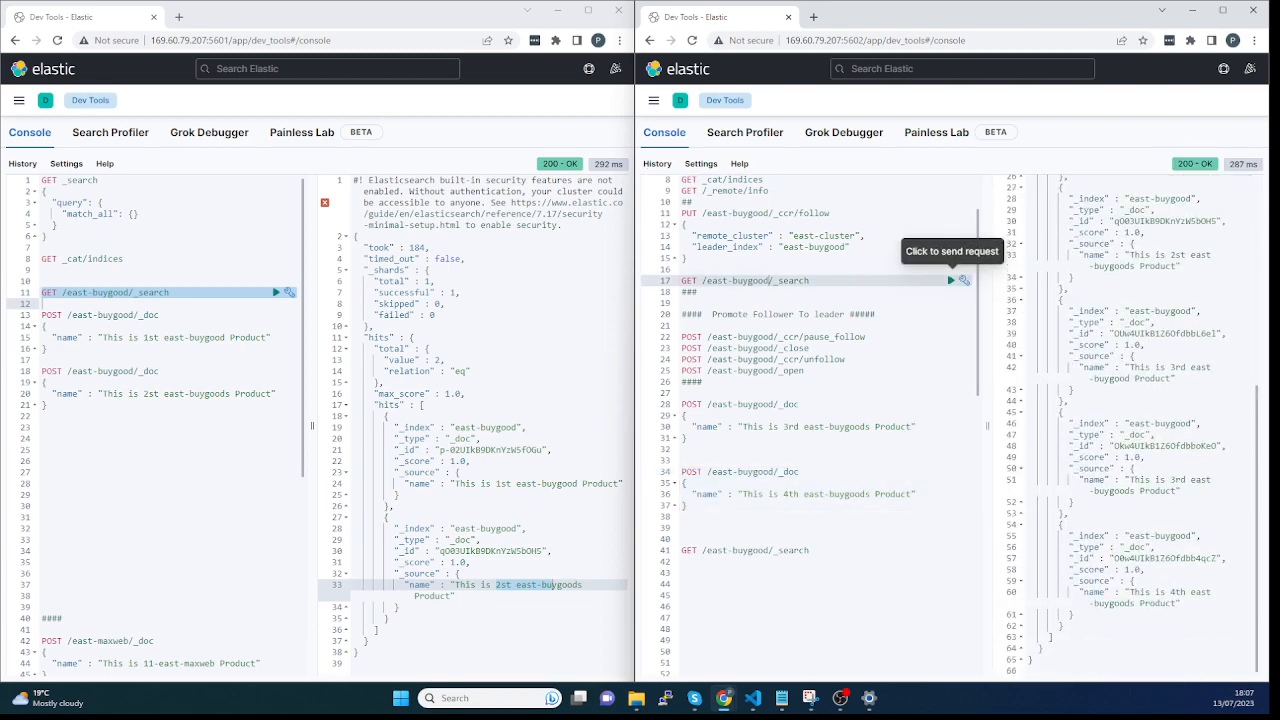